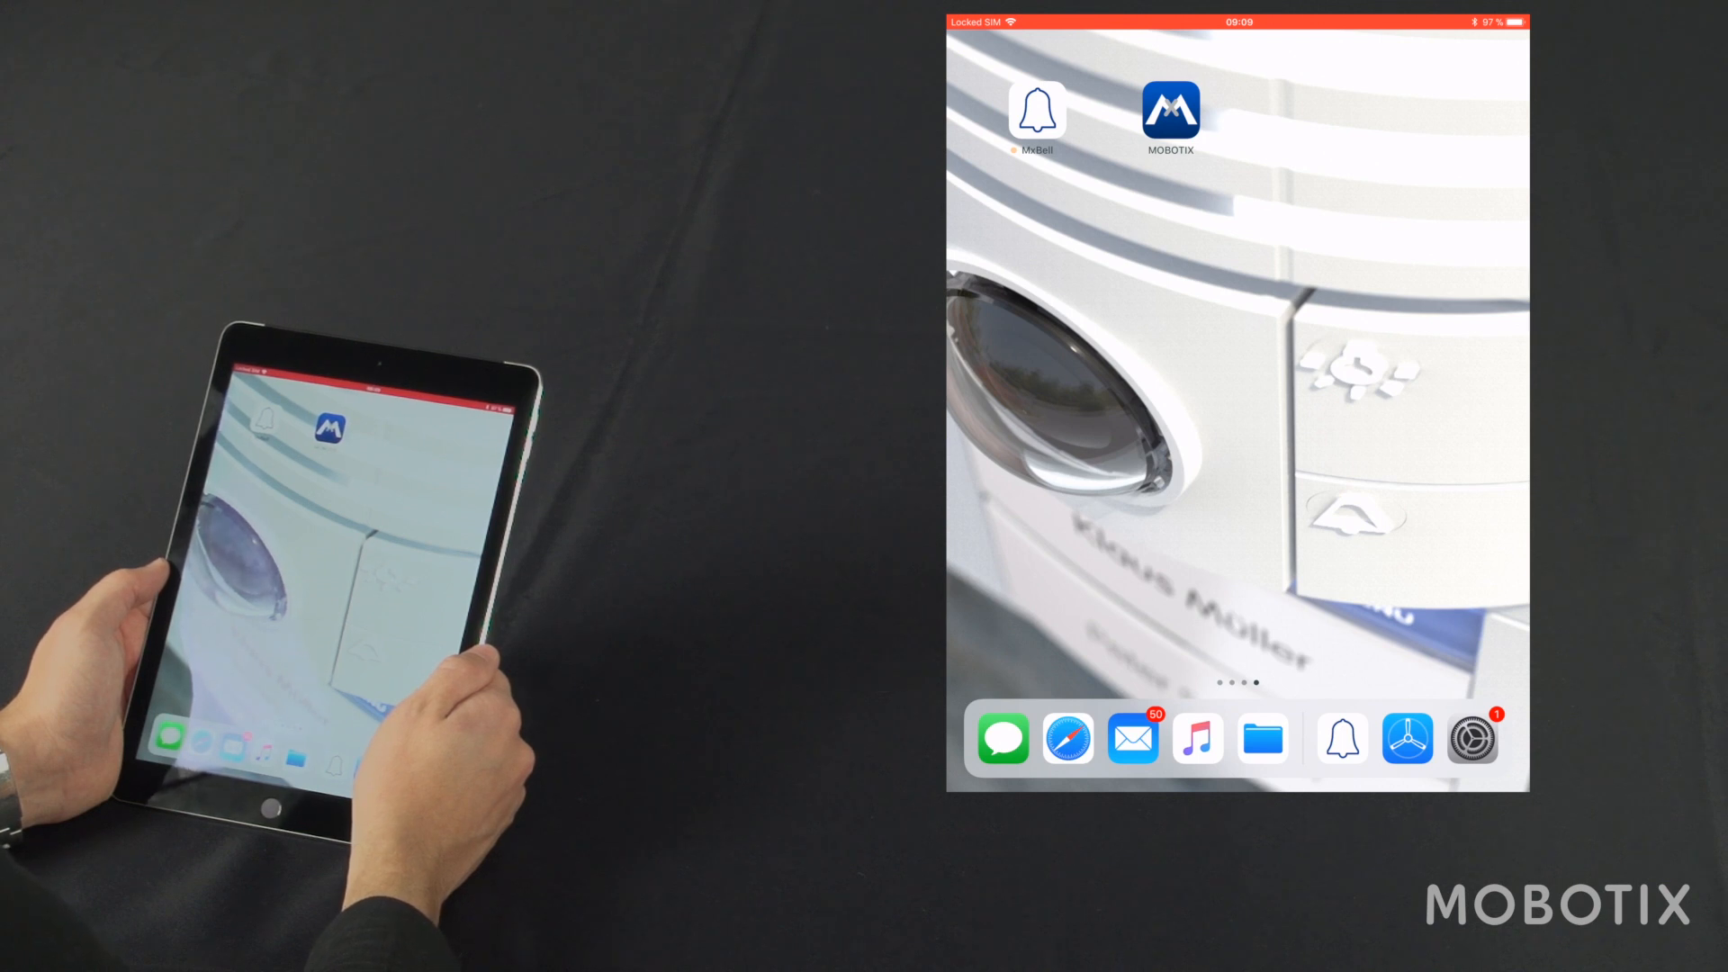
Step: Launch MxBell so the live image from door station mx10-14-107-75 appears
click(1037, 108)
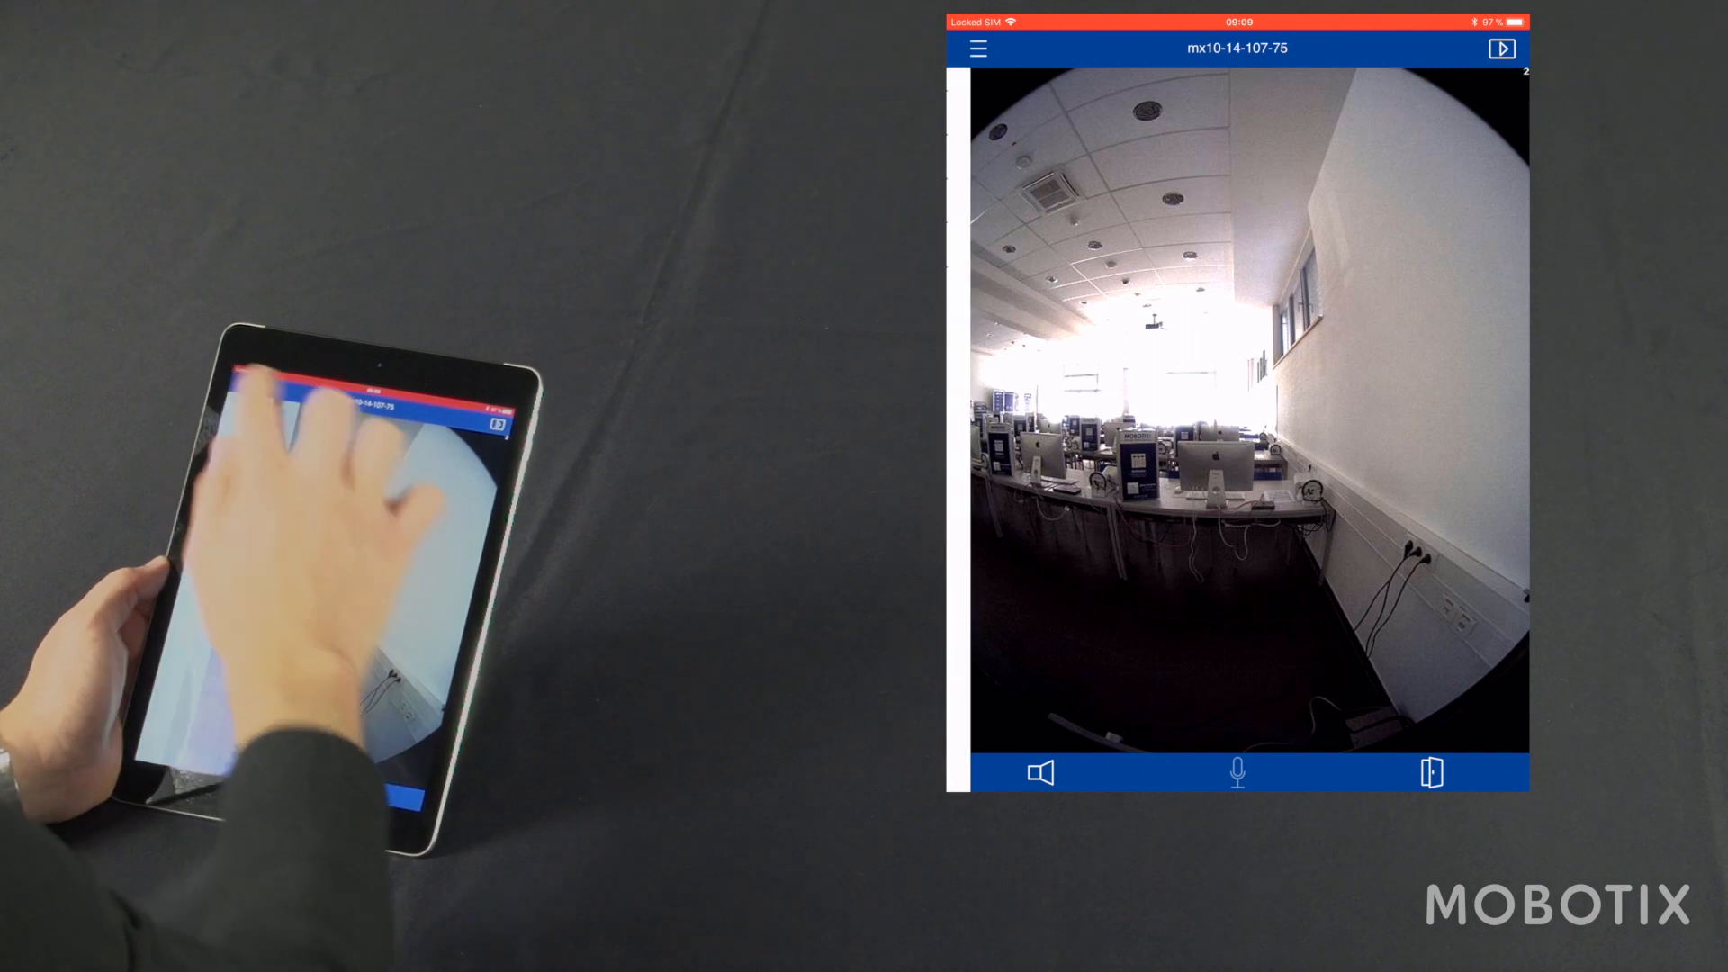
Step: Switch to the multi-camera Grid view and enter editing mode, showing four empty tiles
click(975, 46)
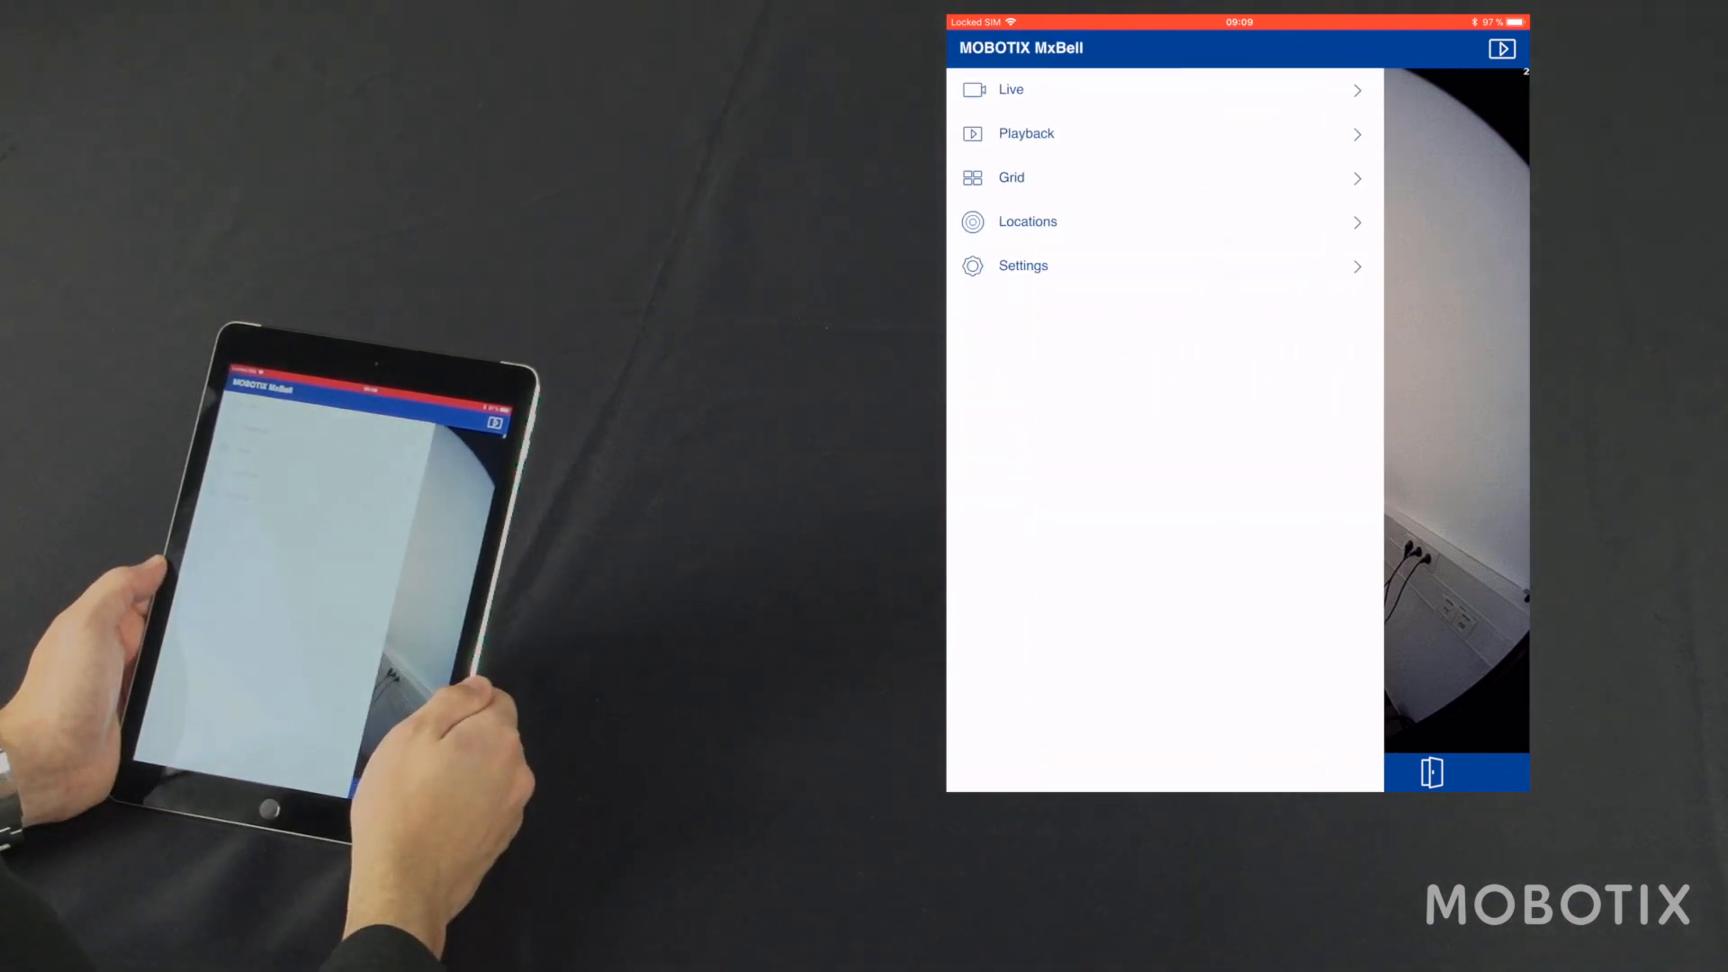
click(1009, 178)
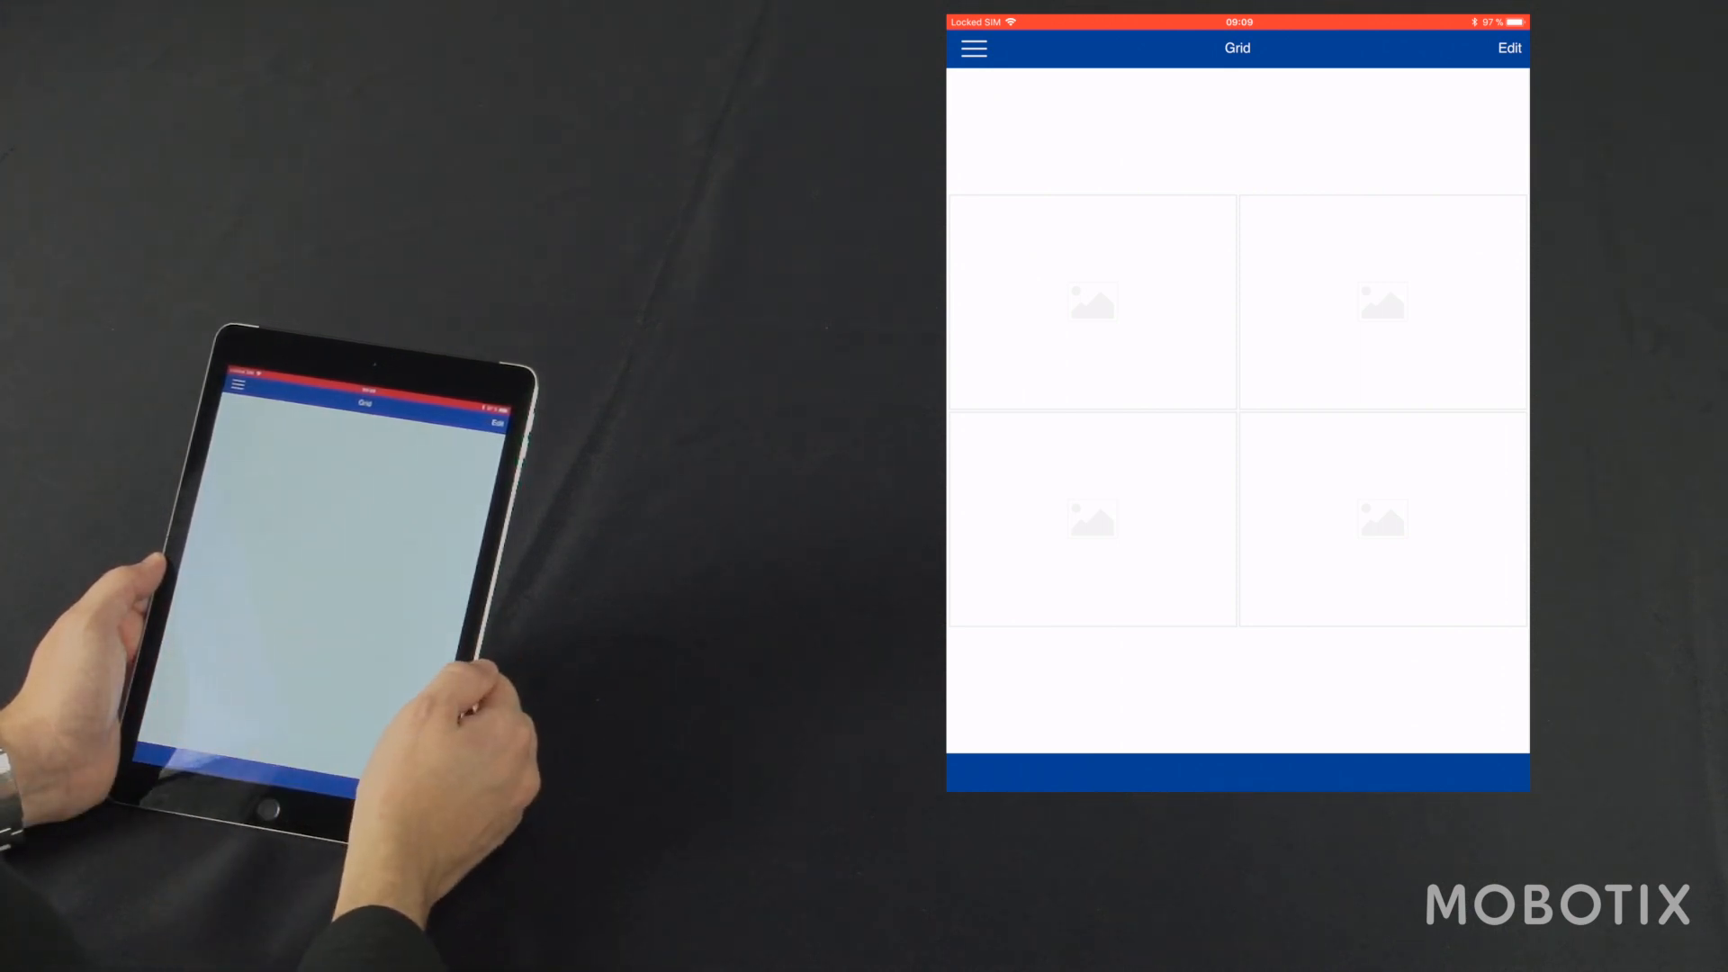
click(1509, 47)
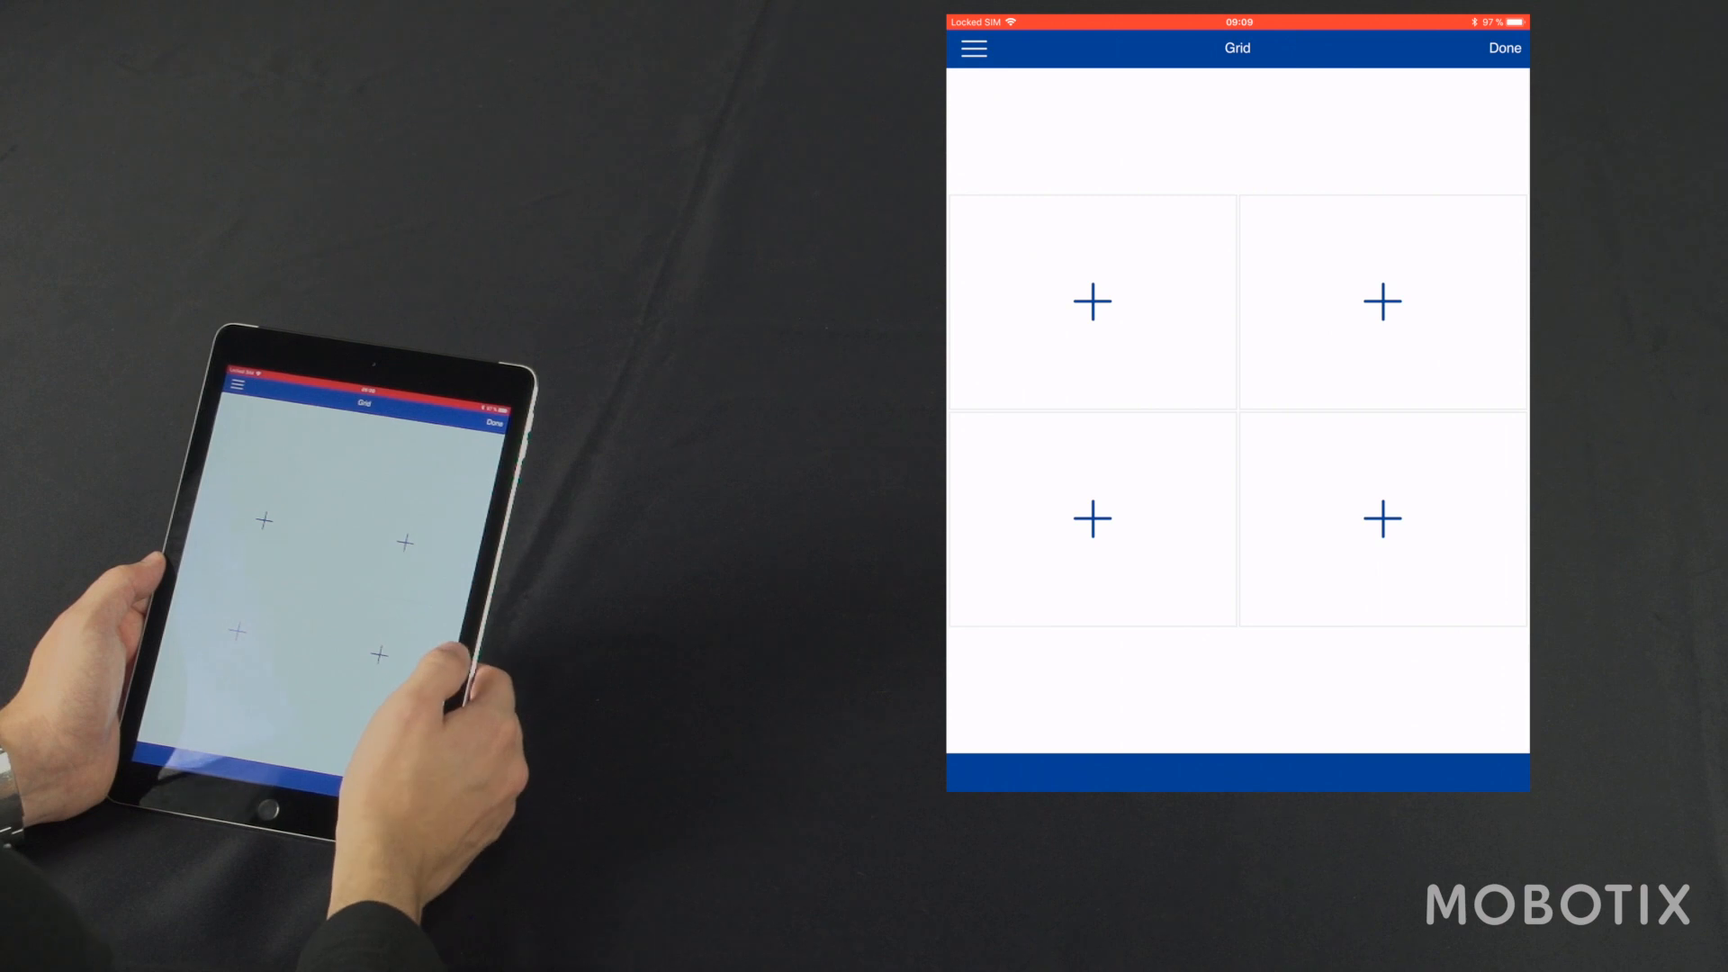